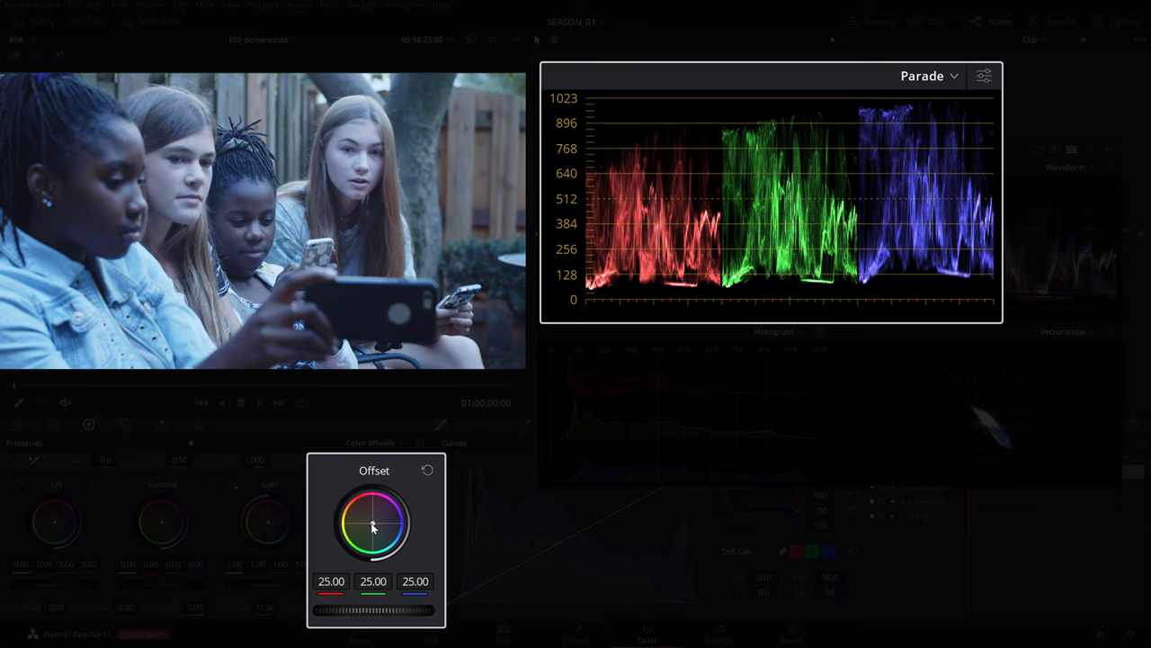
# Drag the Offset wheel toward warm until it reads 29.77, 23.18, 18.16.
pyautogui.moveTo(373, 526); pyautogui.dragTo(372, 524)
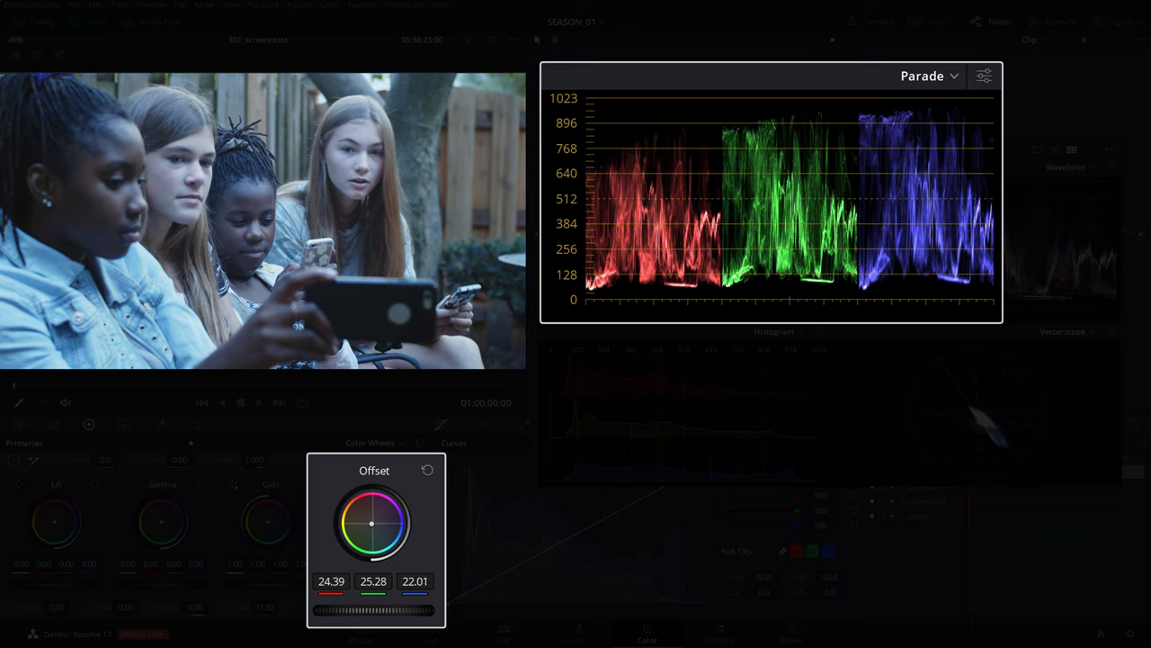
pyautogui.moveTo(373, 523); pyautogui.dragTo(378, 520)
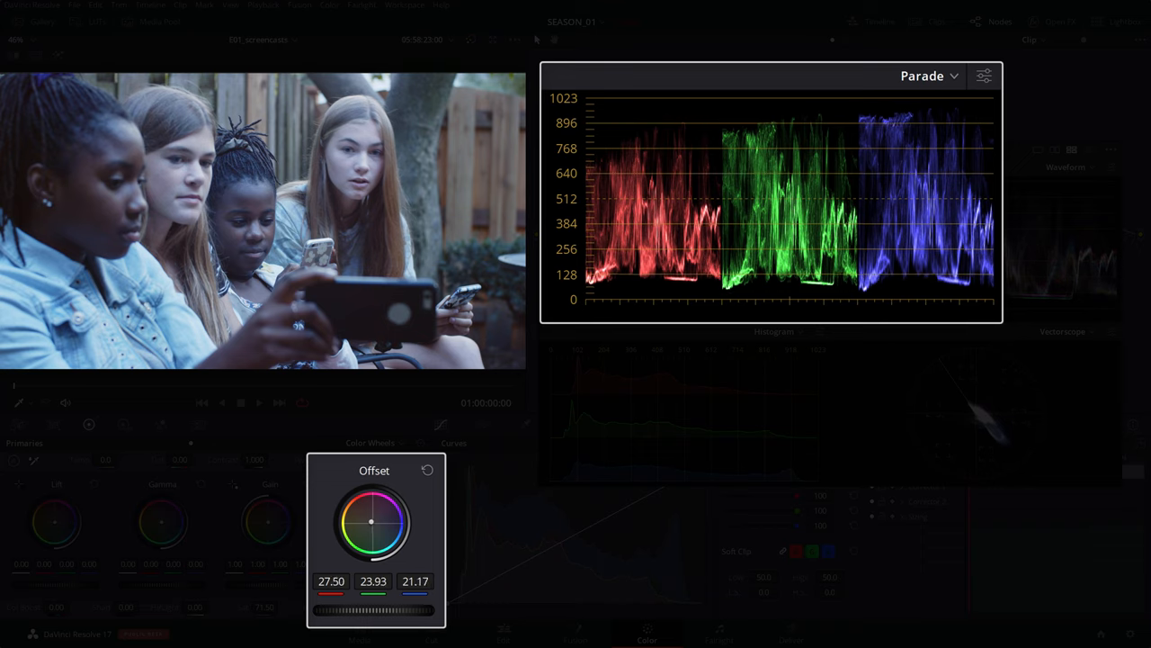
pyautogui.moveTo(373, 523); pyautogui.dragTo(358, 514)
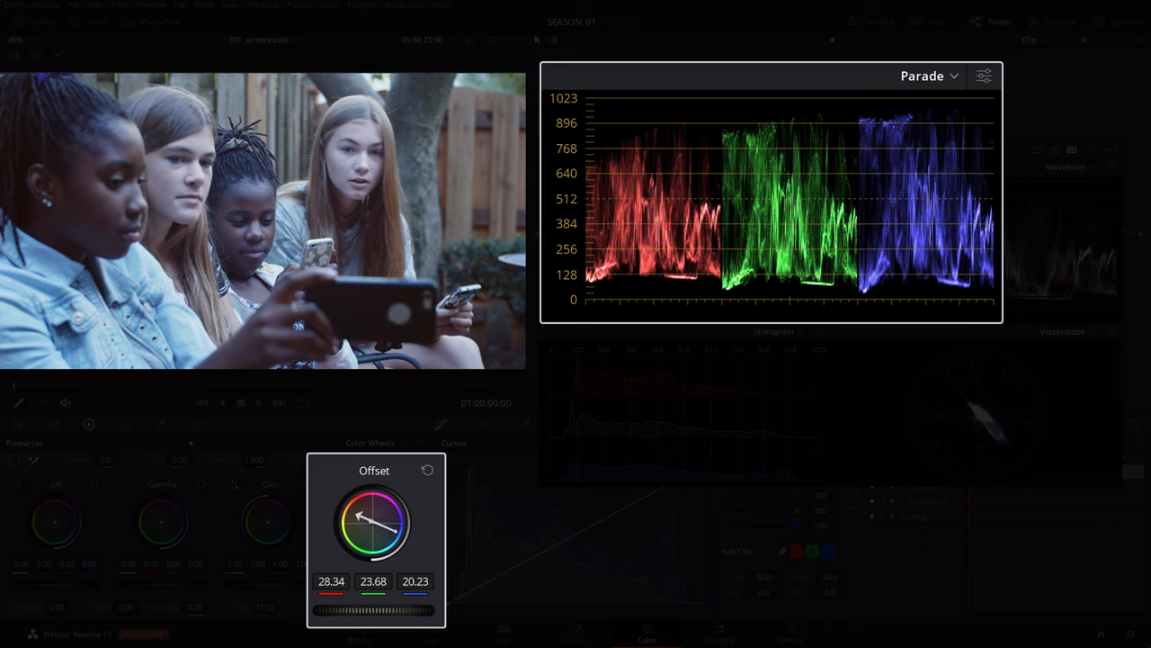
pyautogui.moveTo(378, 520); pyautogui.dragTo(360, 518)
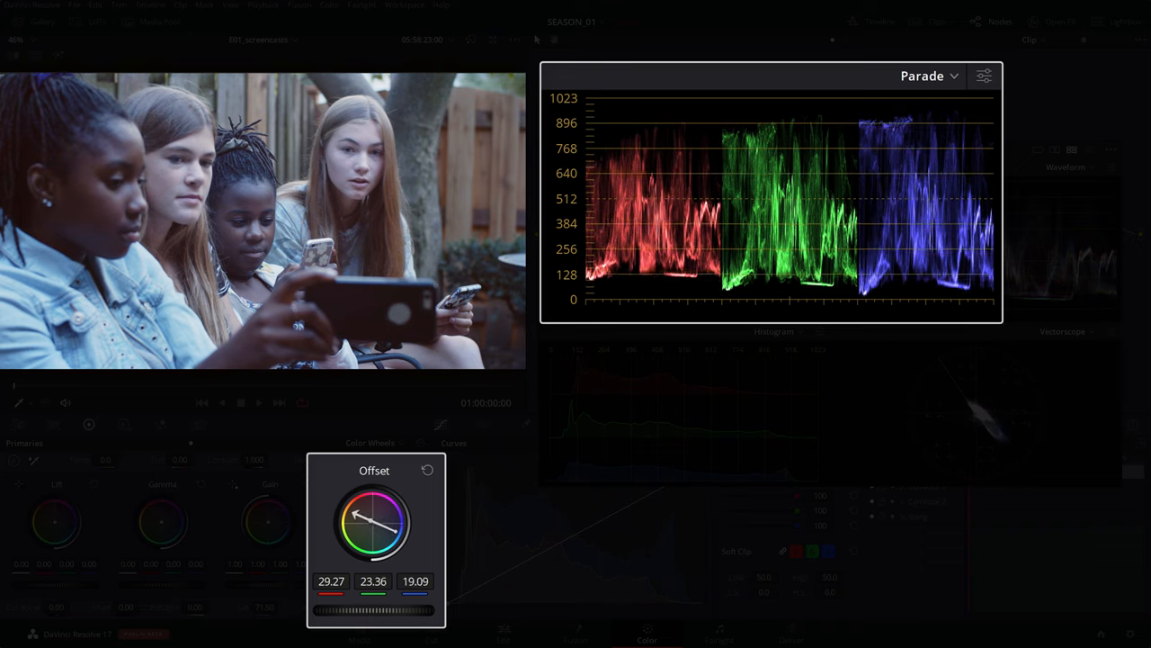
pyautogui.moveTo(358, 515); pyautogui.dragTo(349, 515)
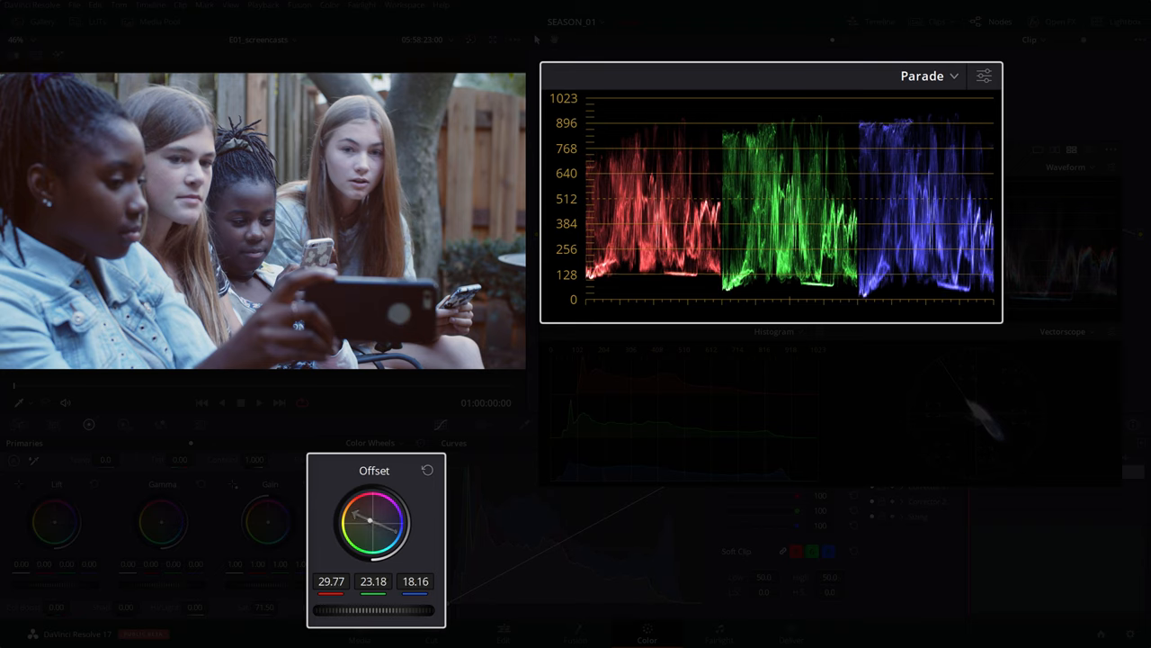
pyautogui.moveTo(370, 522); pyautogui.dragTo(367, 518)
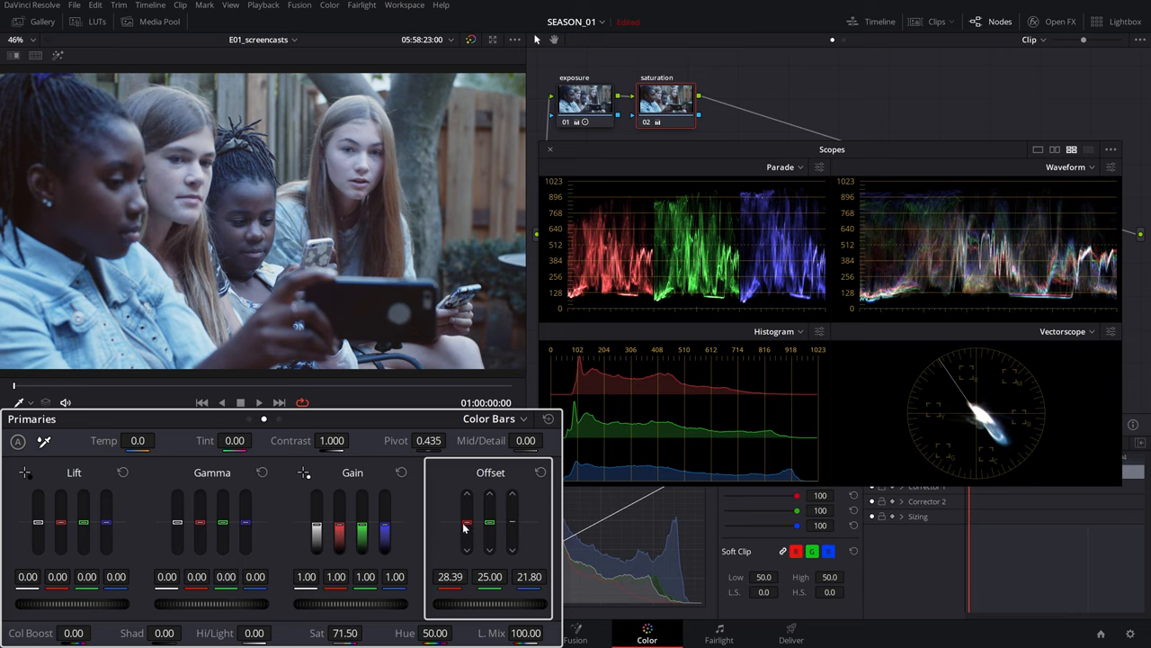
# Nudge the red Offset bar to 31.40, keeping green 25.00 and blue 21.80.
pyautogui.moveTo(466, 531); pyautogui.dragTo(466, 520)
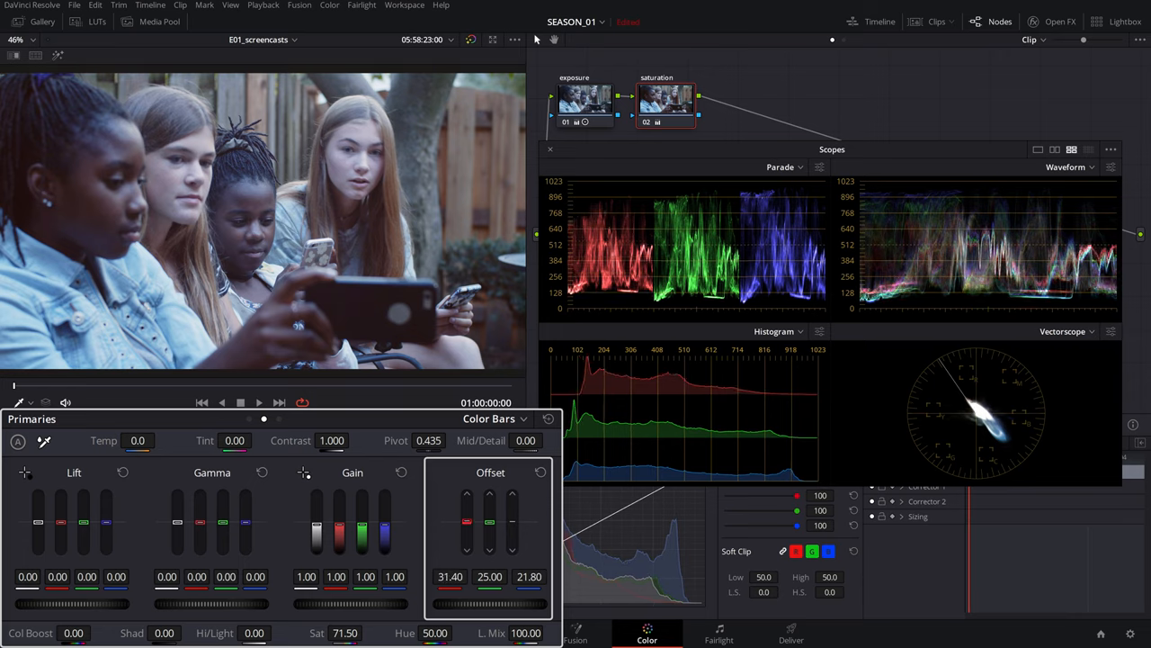
pyautogui.moveTo(467, 518); pyautogui.dragTo(467, 531)
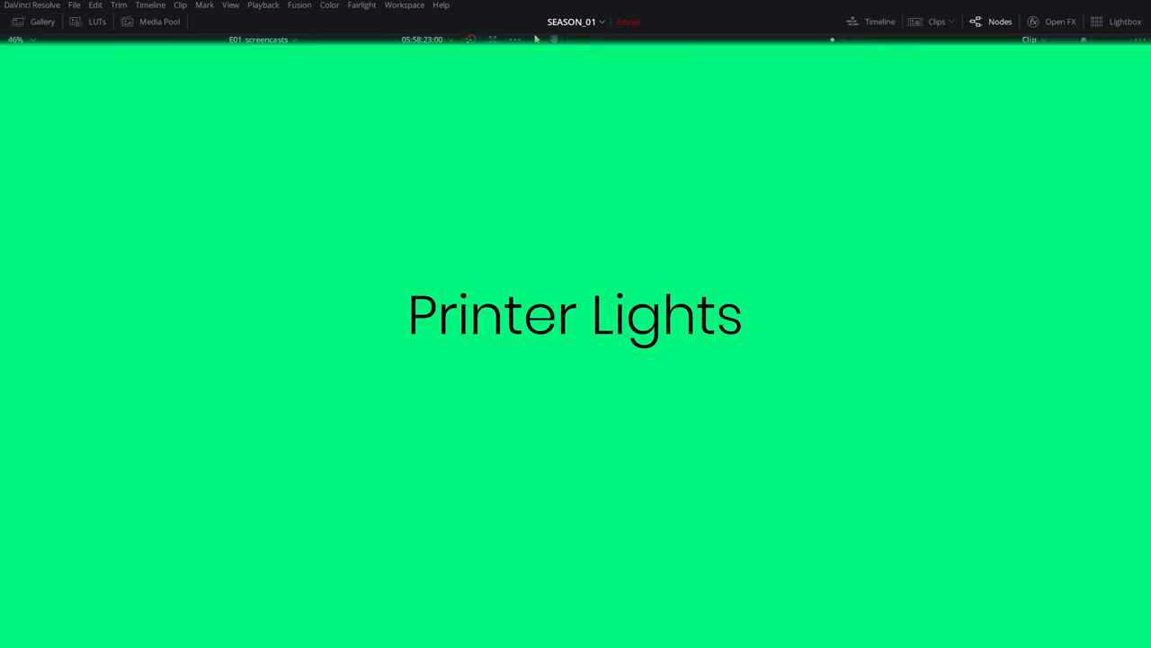
# Select the lakeside clip of the woman leaning on a fence.
pyautogui.click(329, 5)
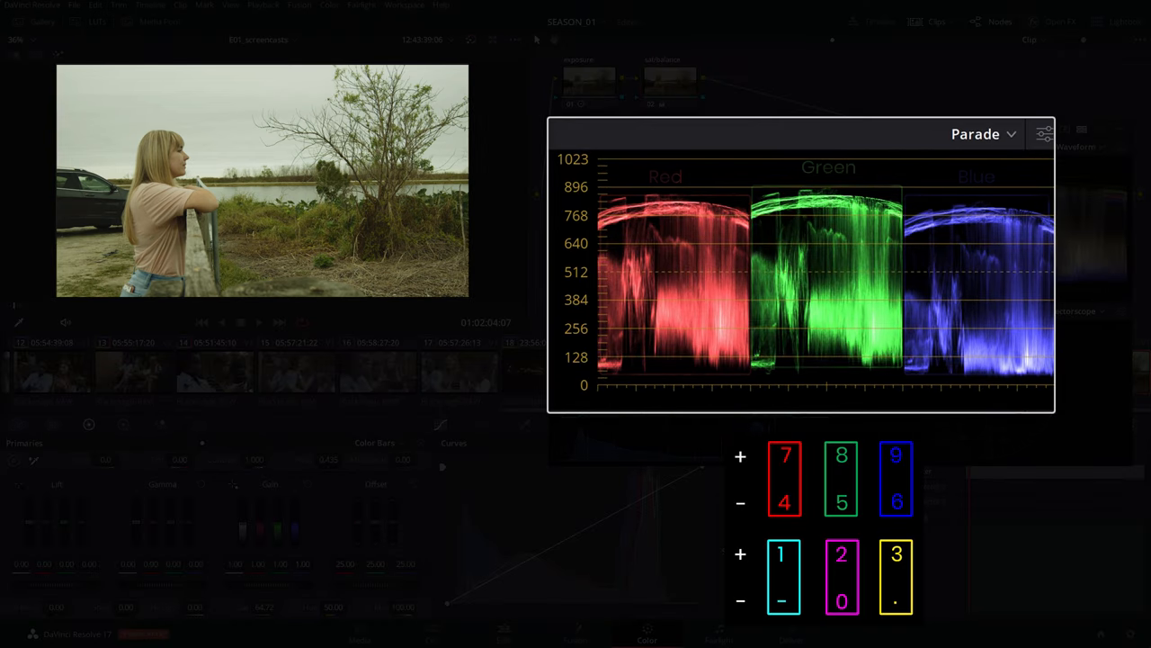
pyautogui.click(840, 502)
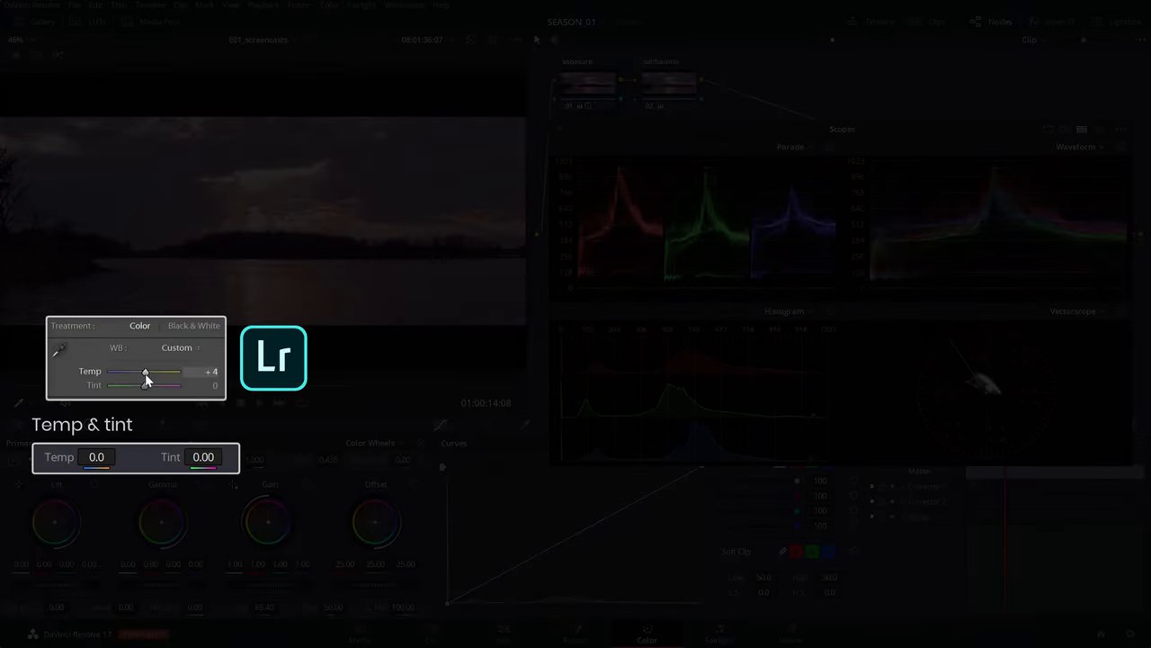
# Move through the clip thumbnails to the dusky lakeside sunset clip.
pyautogui.moveTo(126, 385); pyautogui.dragTo(148, 385)
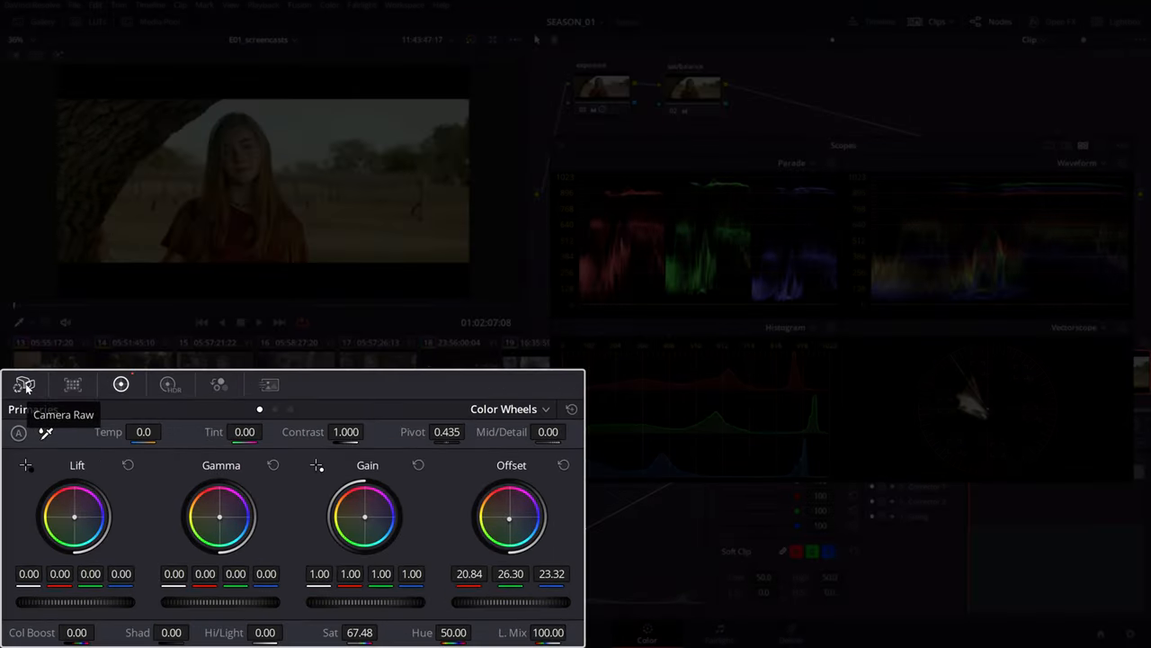
# In the Camera Raw palette, set Color Temp to 5425 and Tint to 20.
pyautogui.click(25, 384)
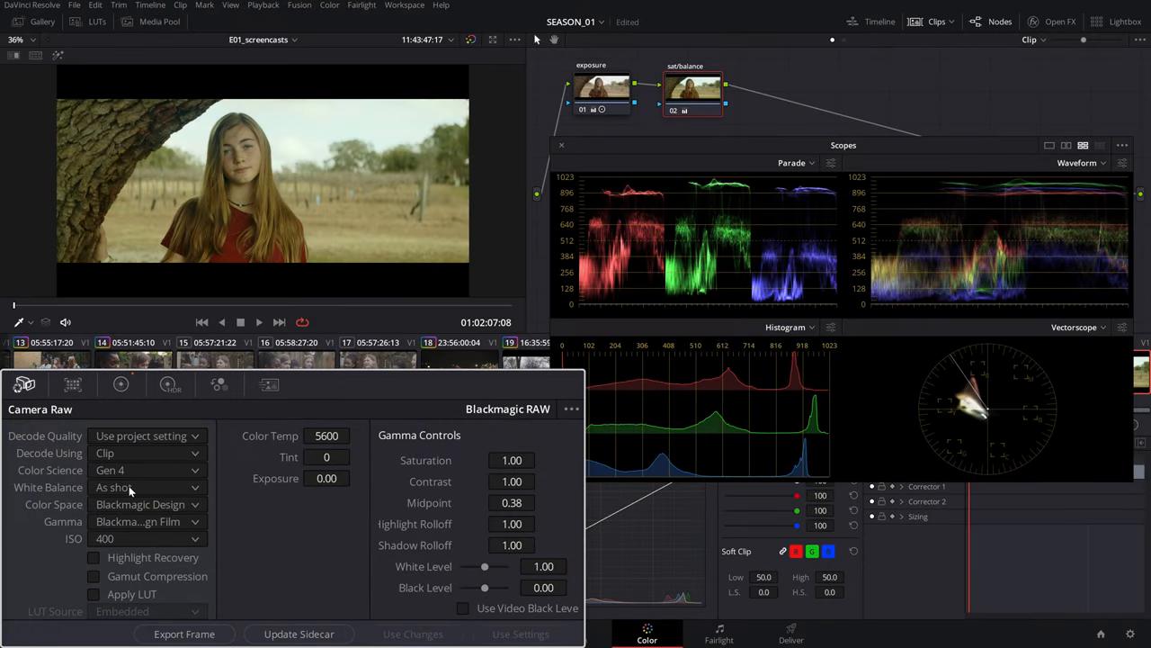
pyautogui.click(144, 487)
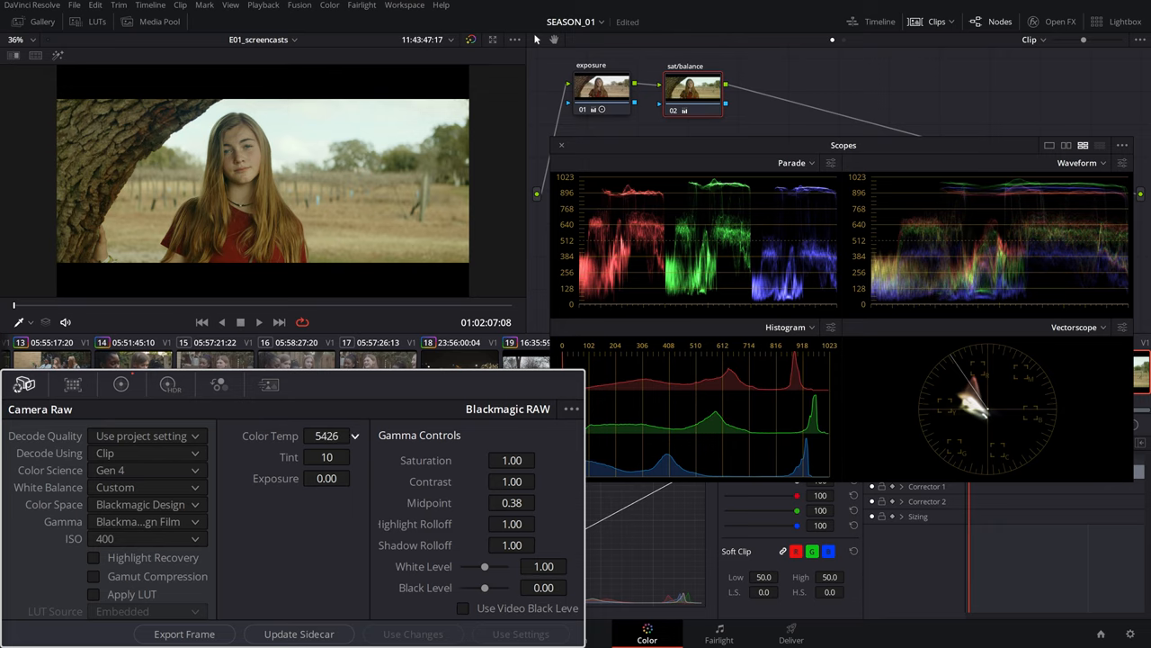
pyautogui.click(326, 457)
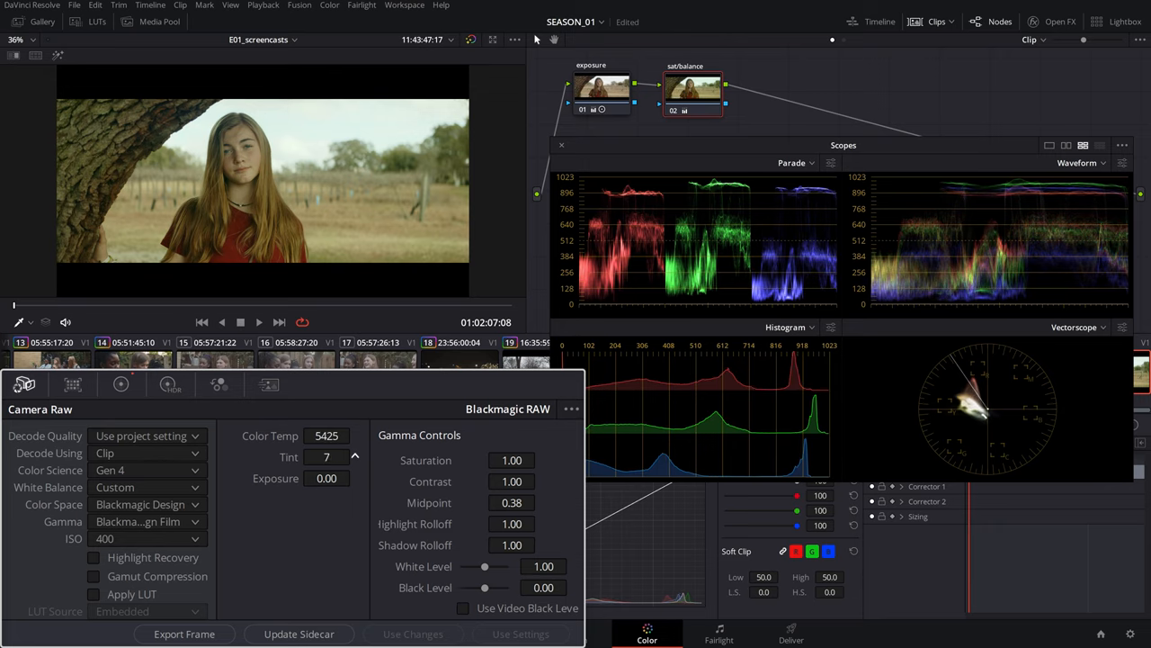
pyautogui.click(356, 454)
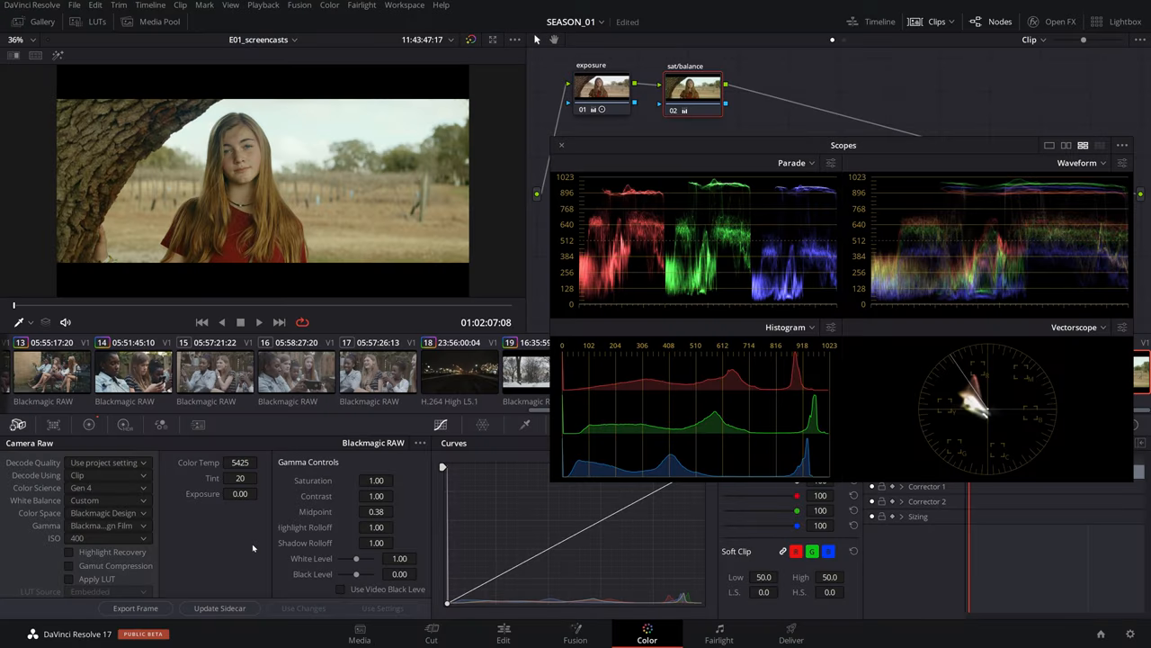
pyautogui.moveTo(254, 547)
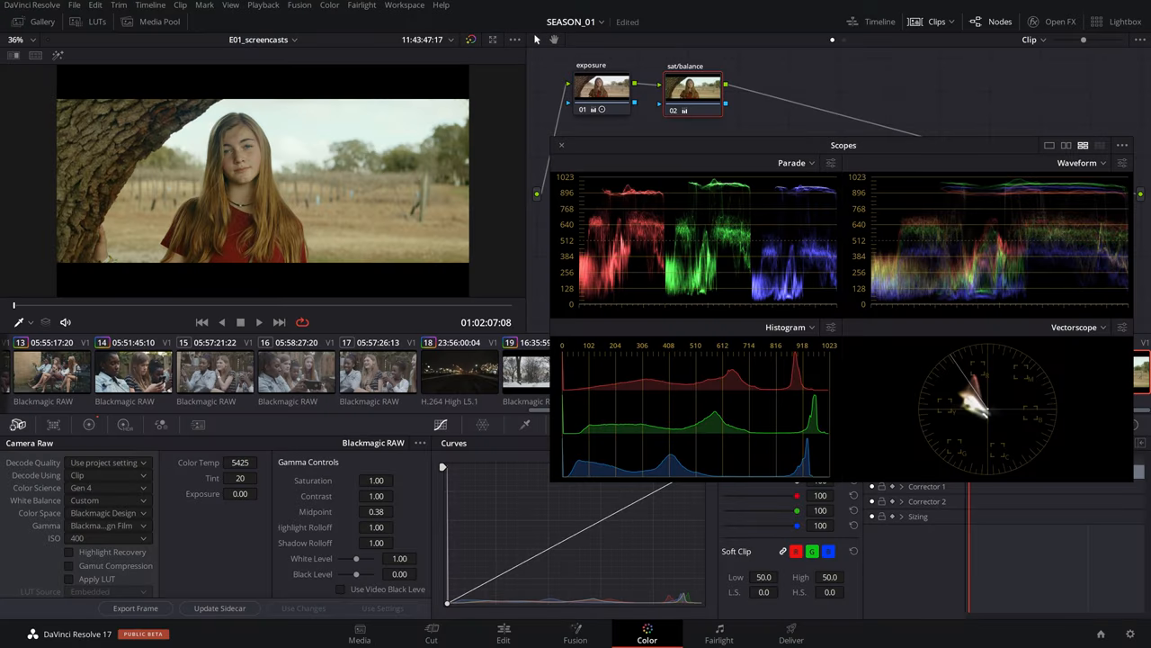